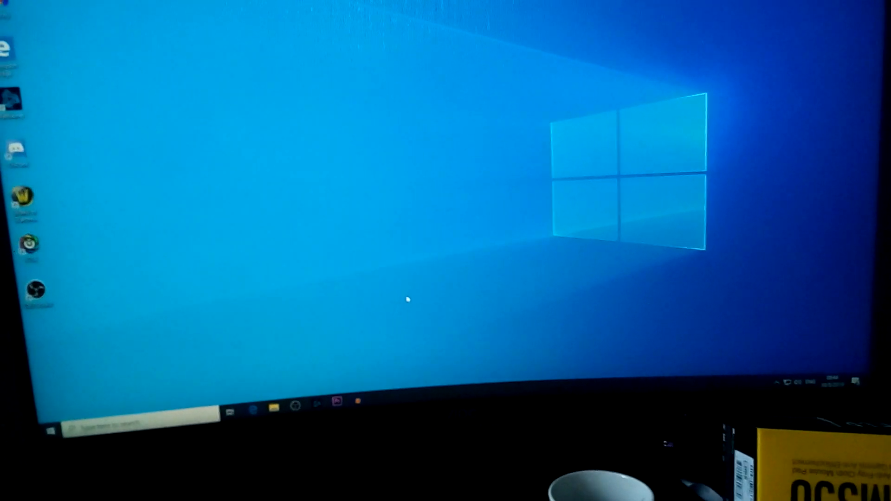
Step: Show the Performance CPU view for the AMD Ryzen 5 3600X running at 4.23 GHz
{"action": "right_click", "coordinate": [406, 300]}
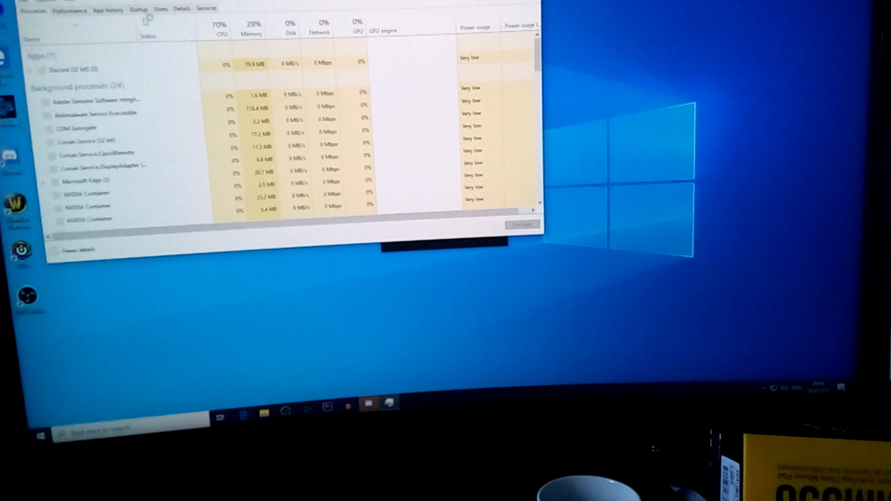
{"action": "left_click", "coordinate": [68, 10]}
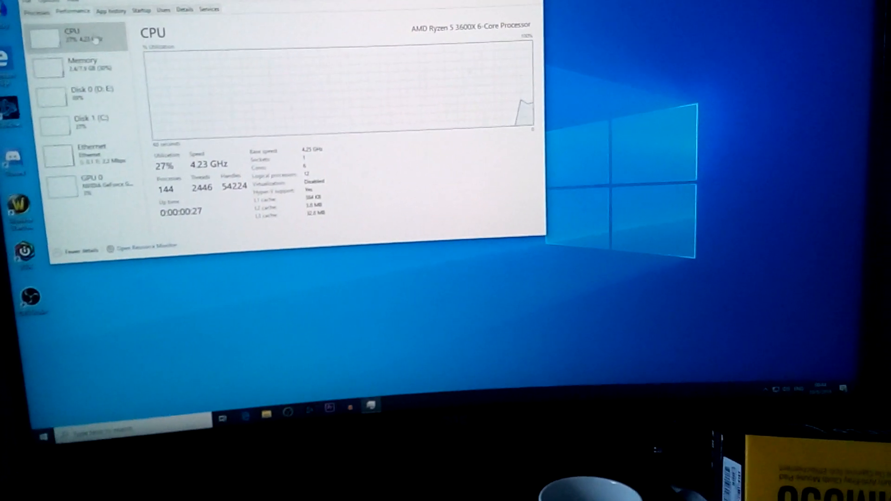